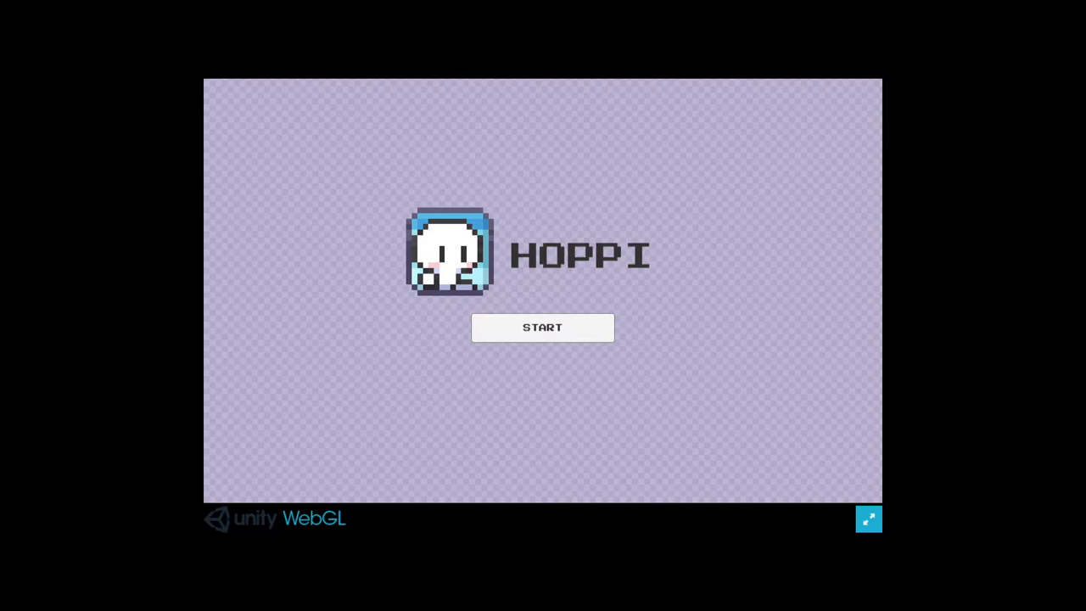
- Start Hoppi from the title screen to load the first level with zero coins
left_click(542, 327)
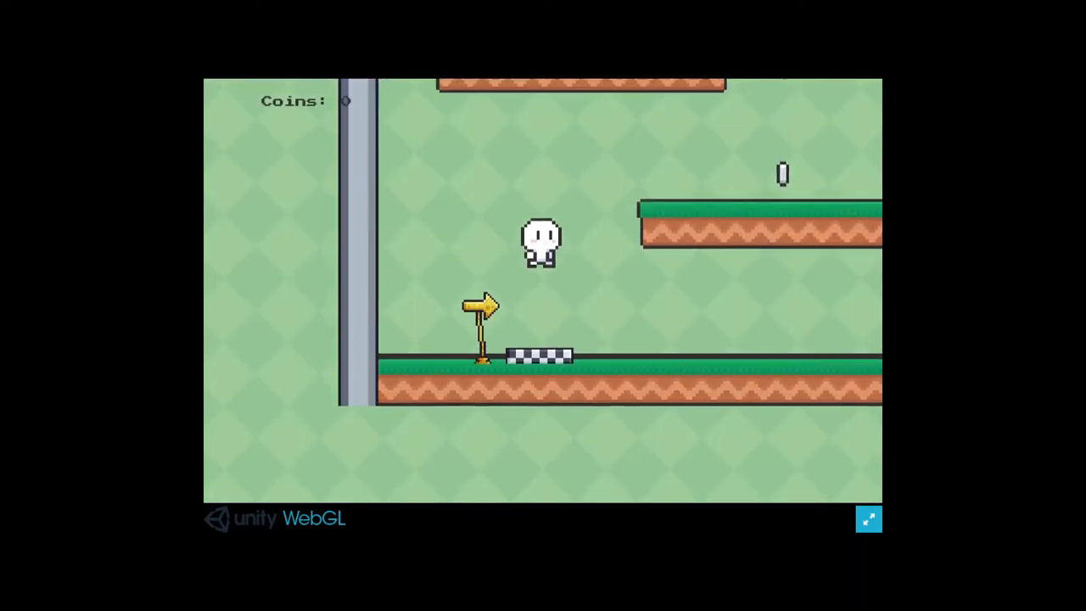